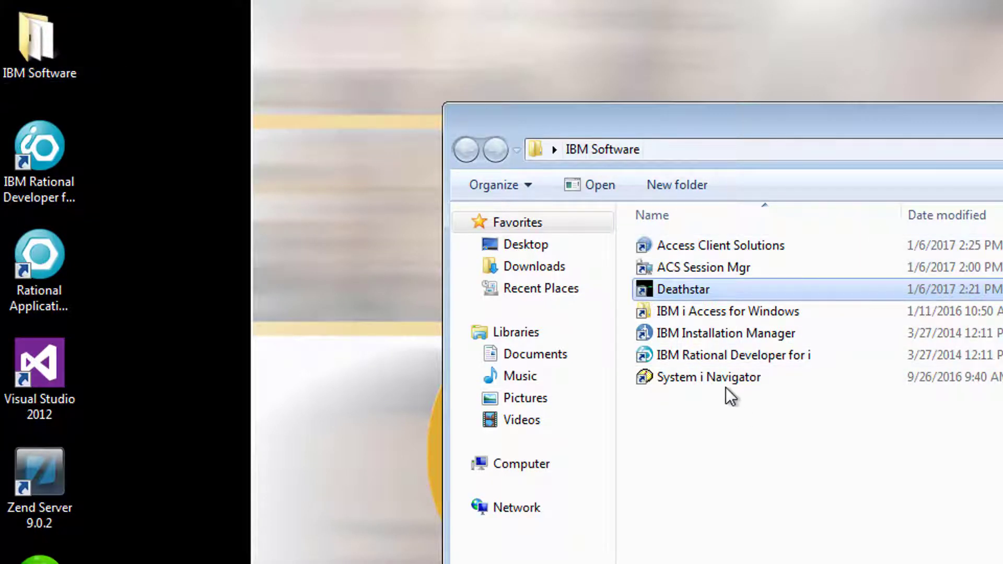
Launch System i Navigator, then cancel adding a deathstar.gtc.edu connection
click(707, 377)
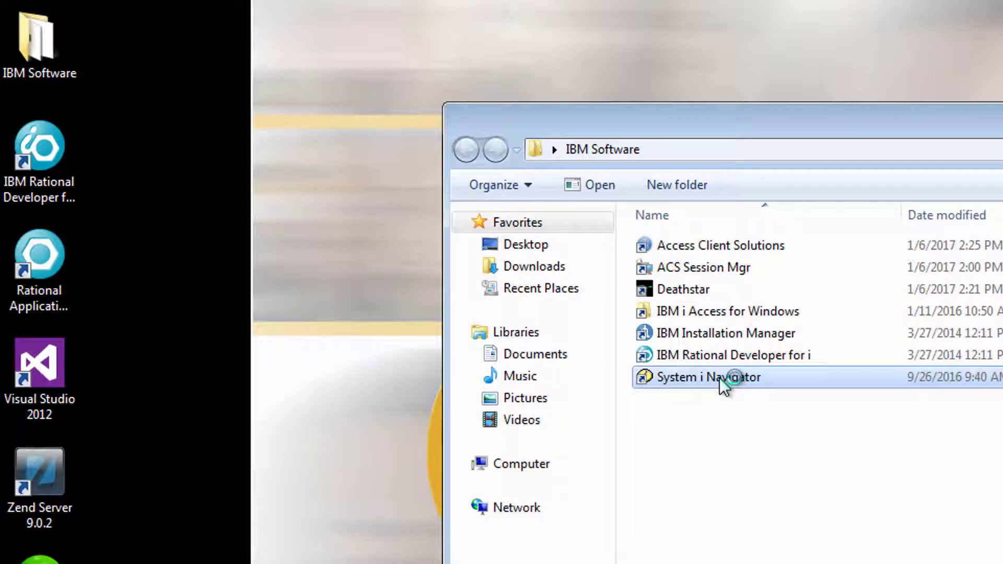
double_click(706, 376)
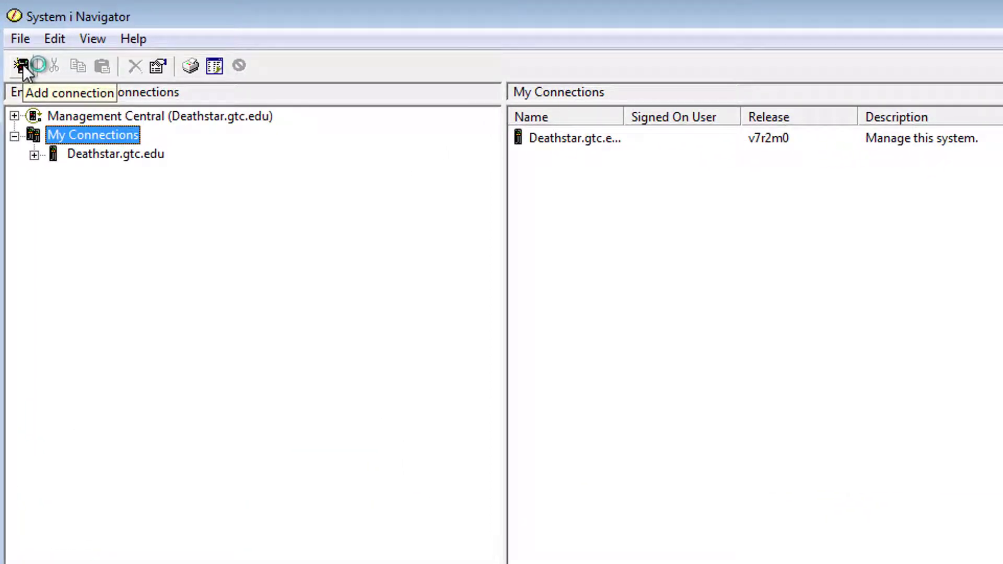
click(21, 65)
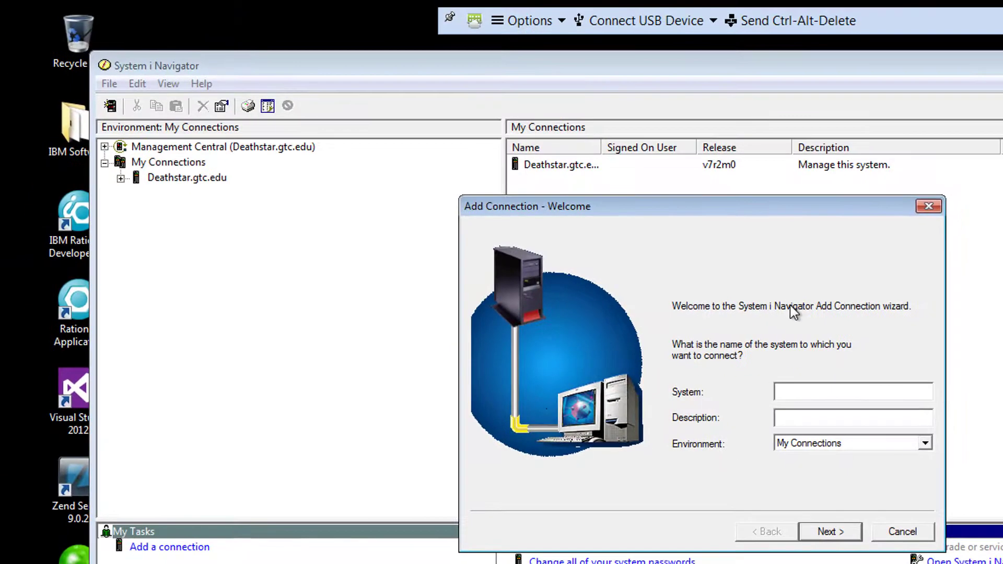
text(deather)
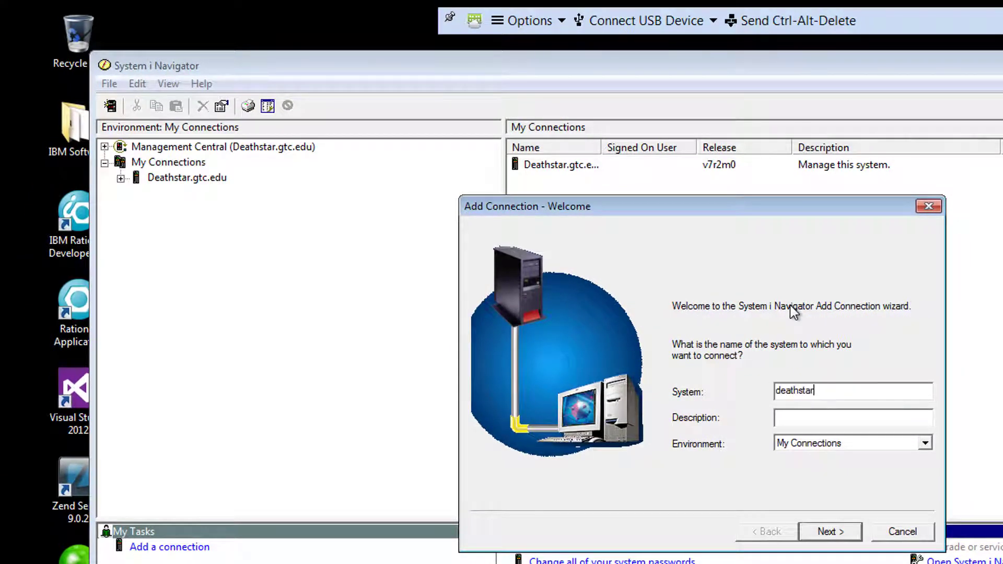
text(.gtc.edu)
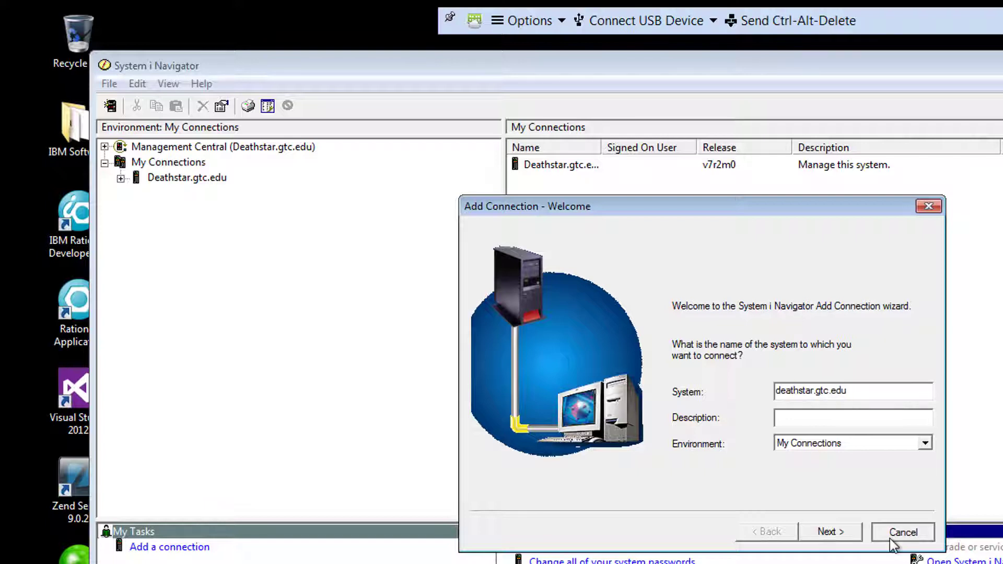
click(903, 532)
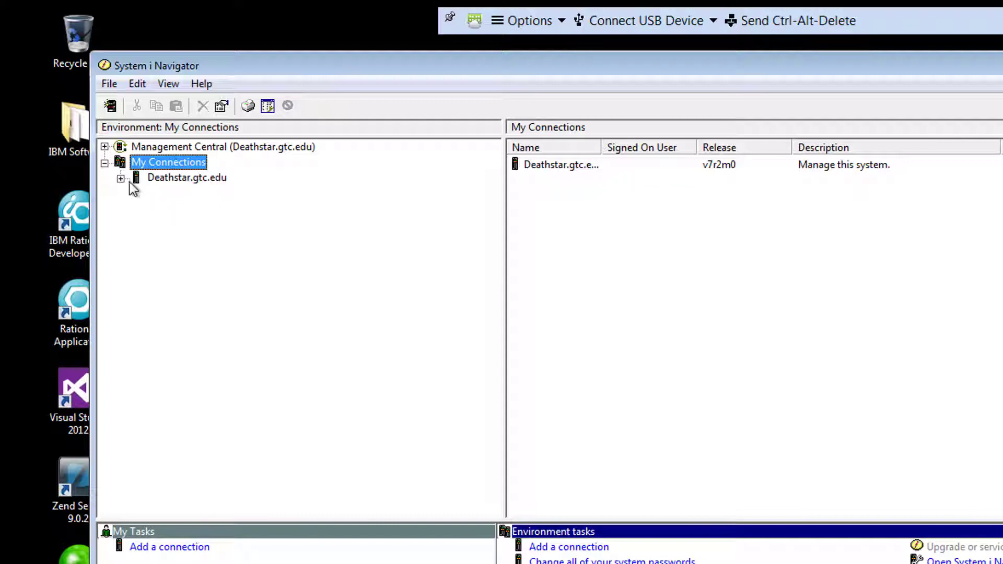
double_click(186, 177)
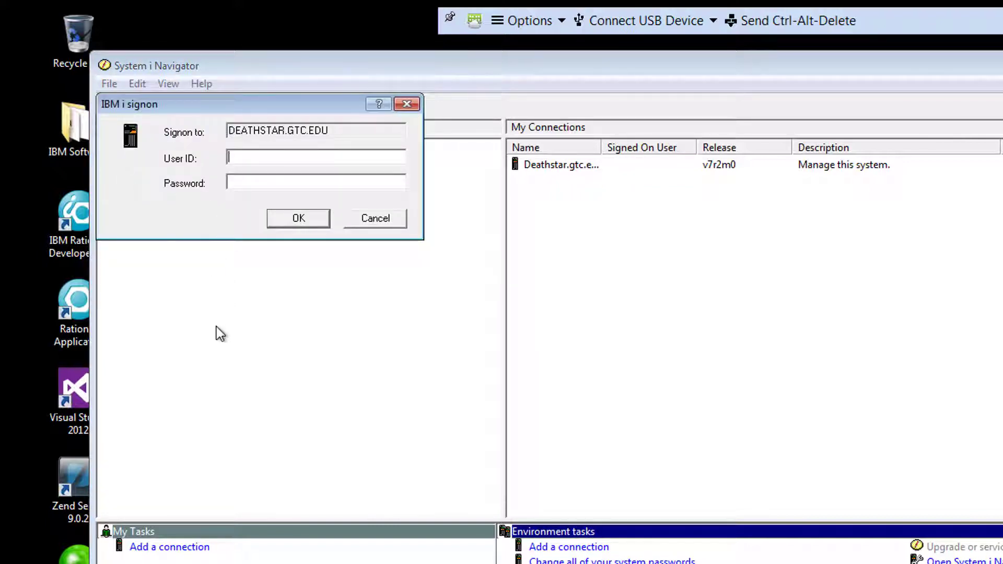
text(YOUSUFS)
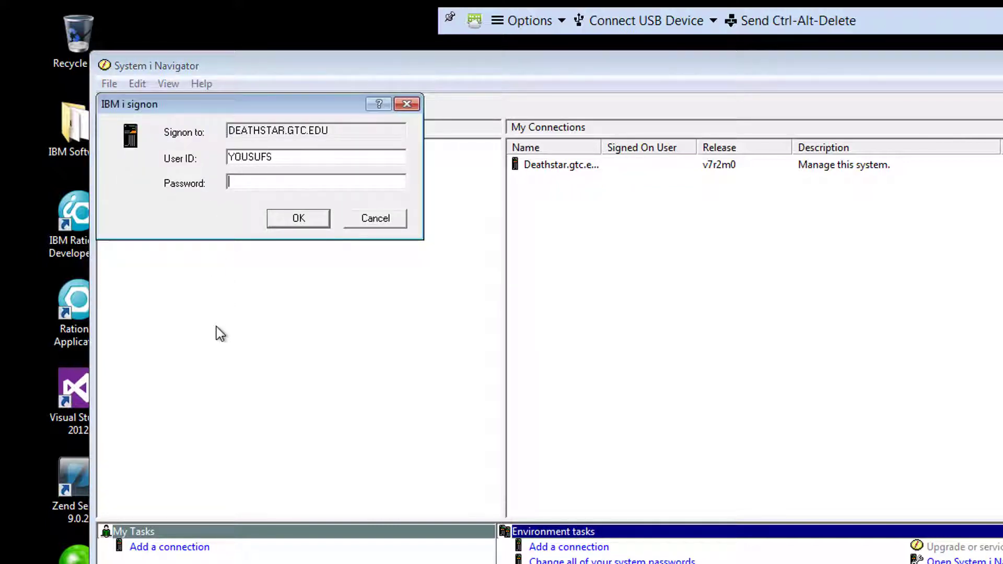
click(297, 218)
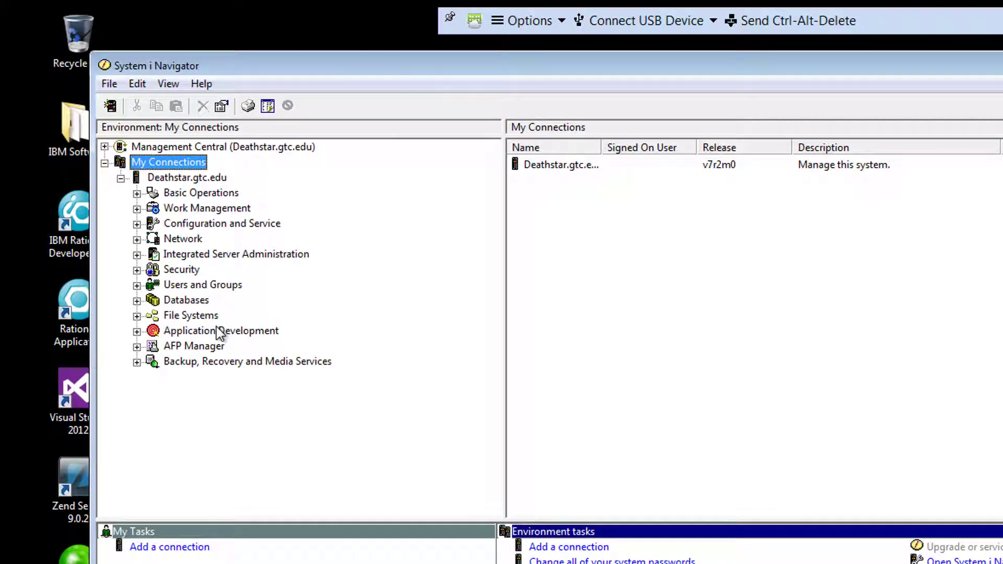
mouse_move(195, 290)
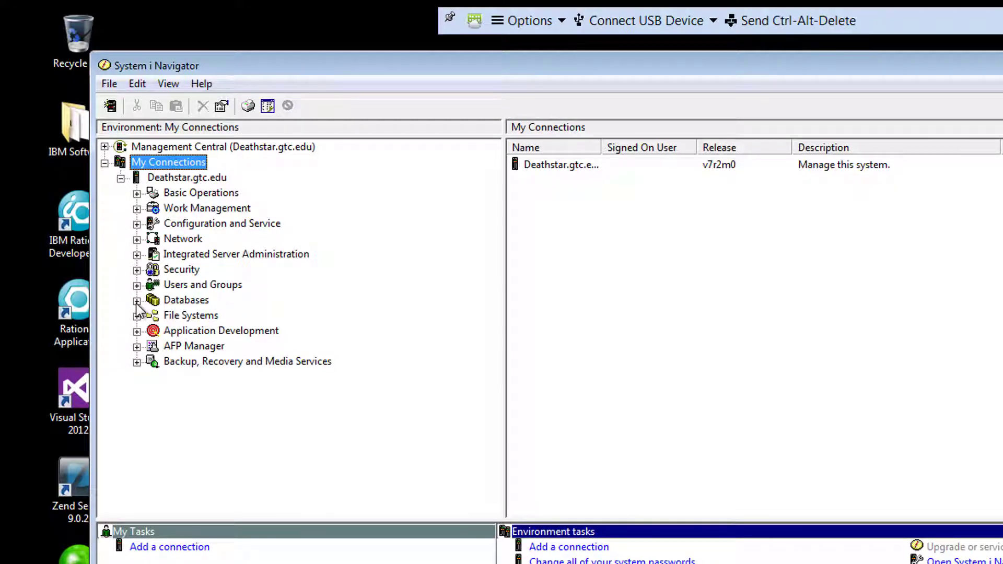
Expand Databases, the S101ff5c database and its Schemas folder
click(137, 300)
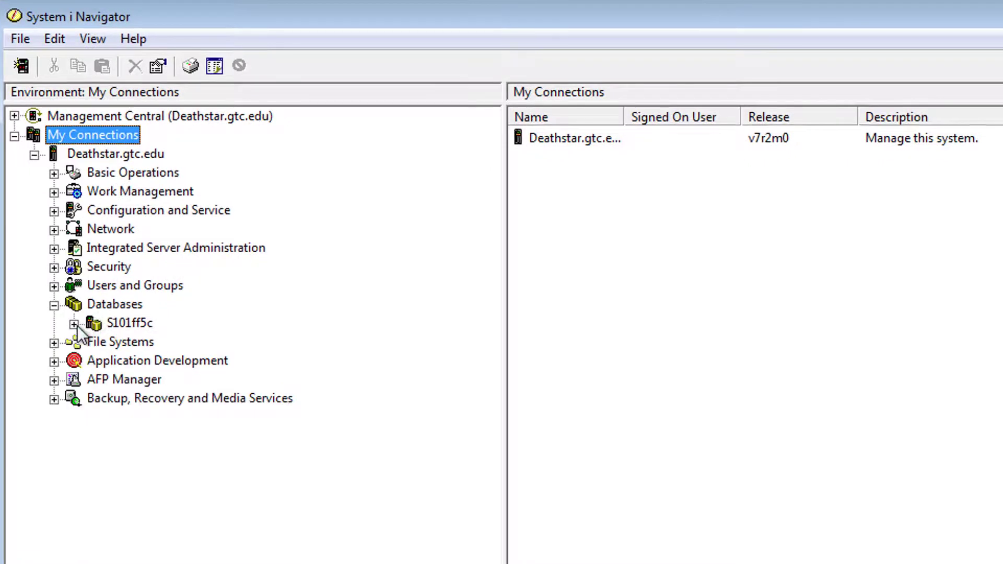
click(74, 323)
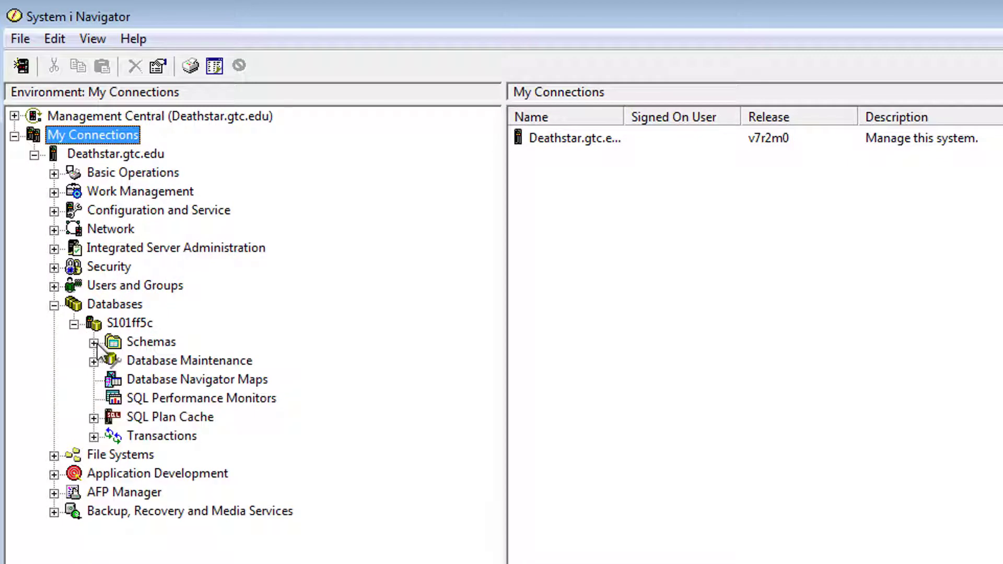
click(94, 341)
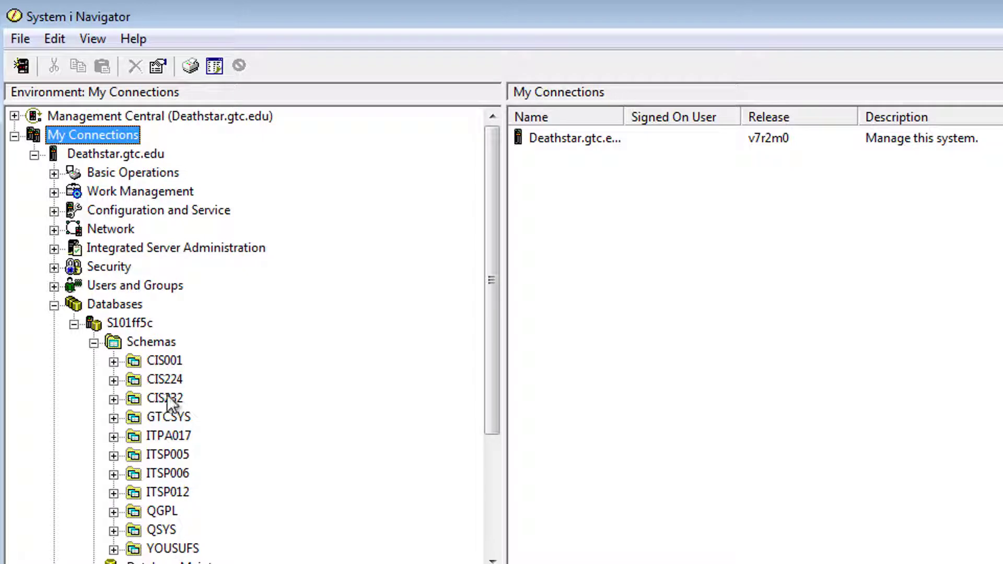
mouse_move(186, 337)
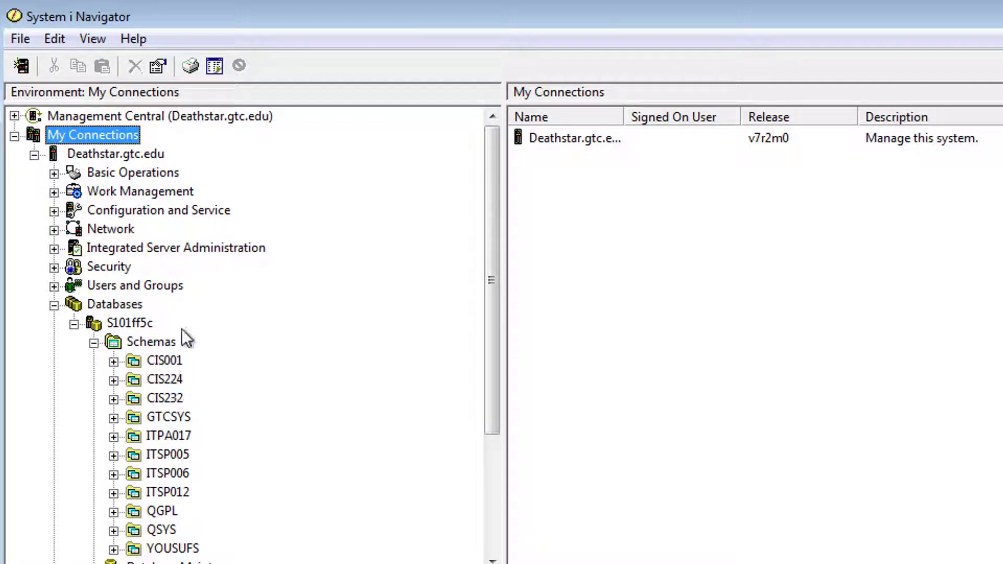
Enter Yousufs in the Select Schemas to Display dialog for the Schemas folder
click(152, 341)
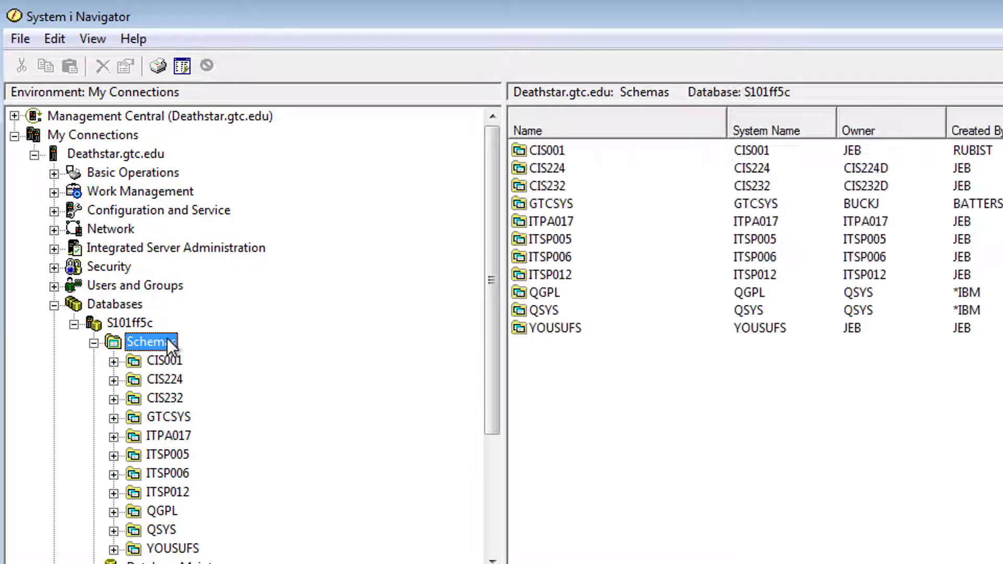
right_click(151, 341)
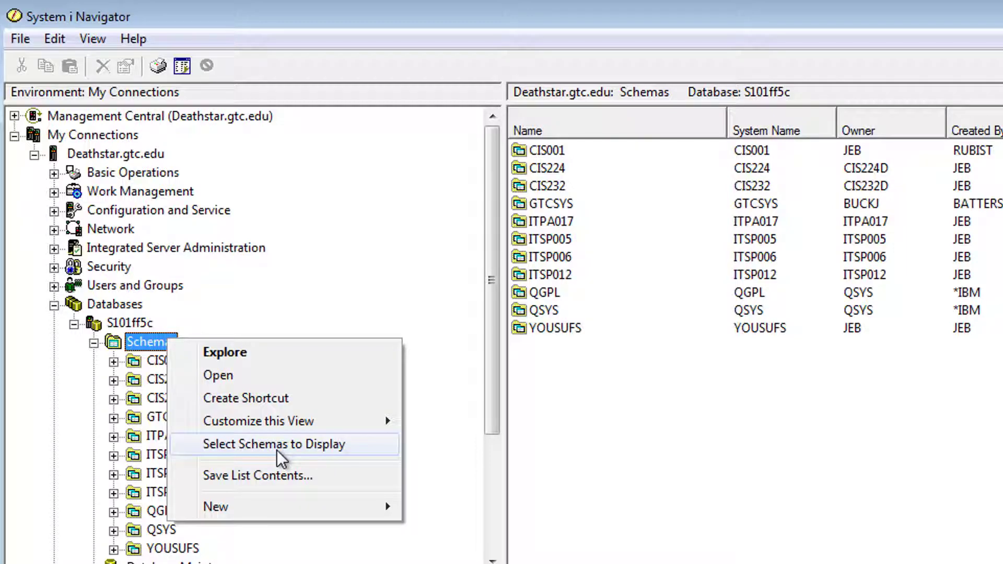
click(273, 444)
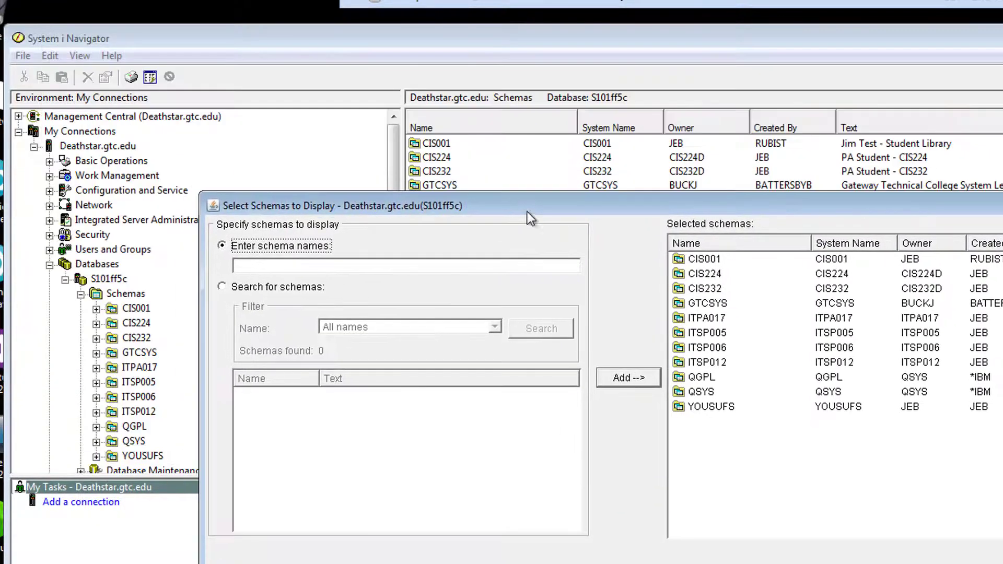
click(407, 265)
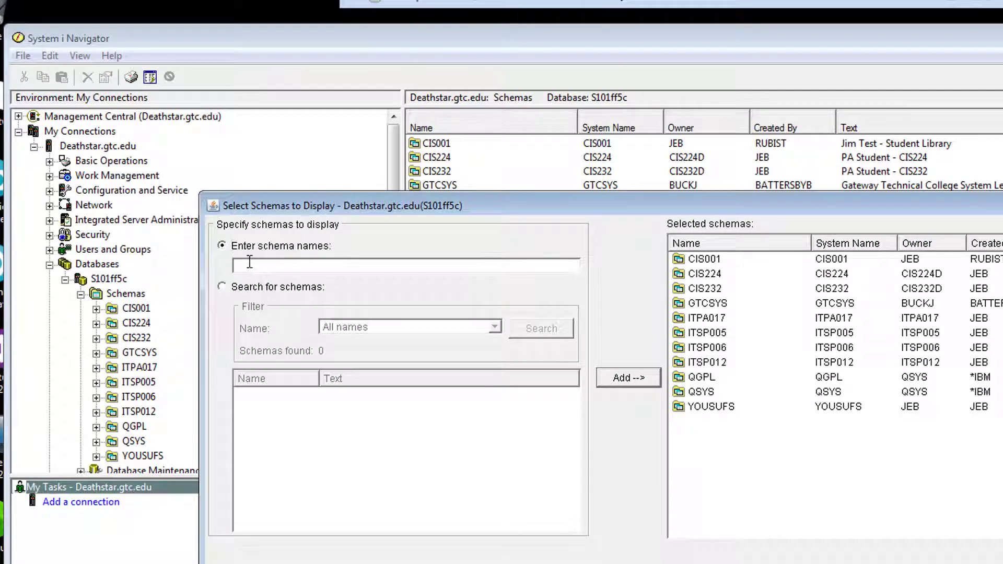
text(Yousufs)
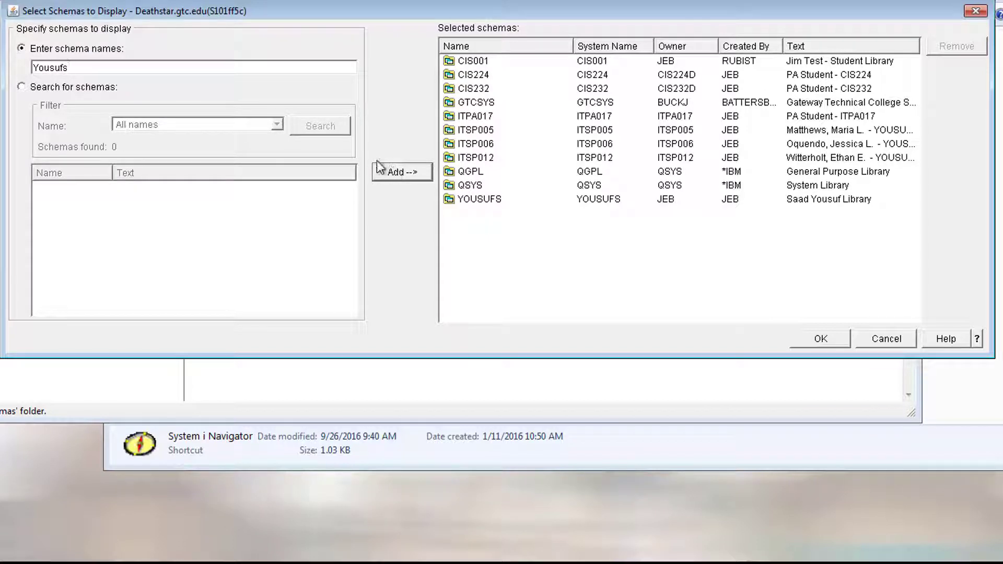
mouse_move(525, 168)
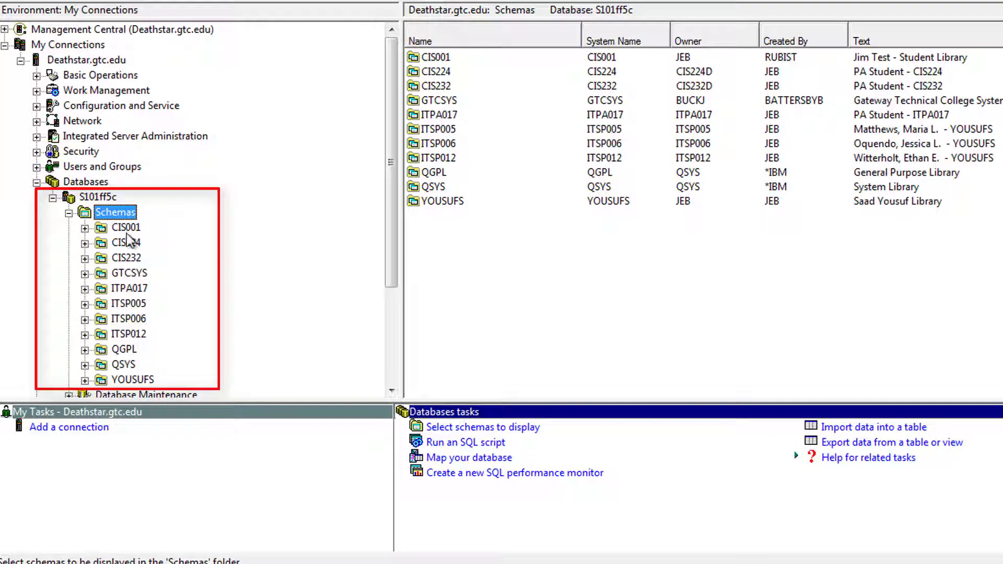
mouse_move(132, 257)
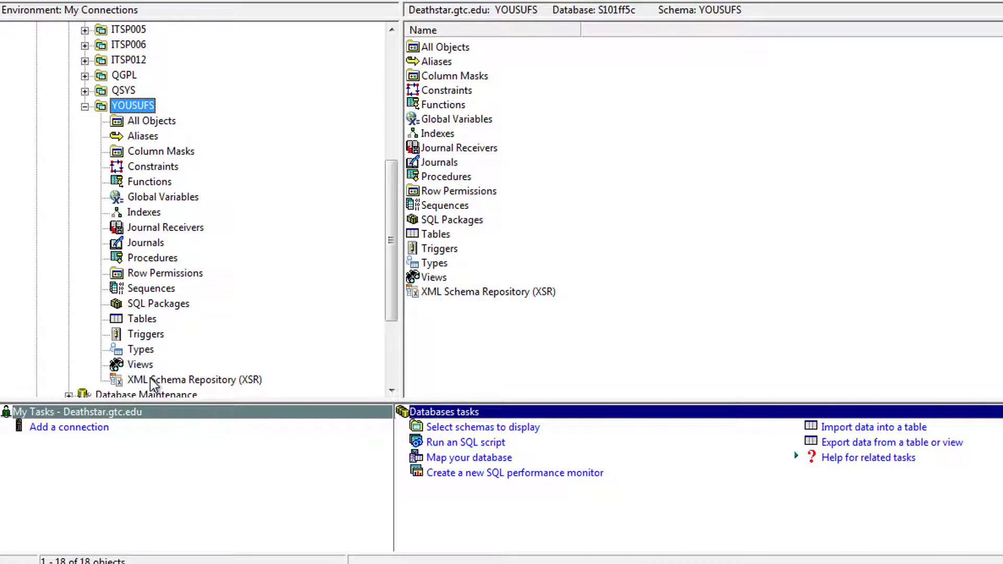
mouse_move(146, 326)
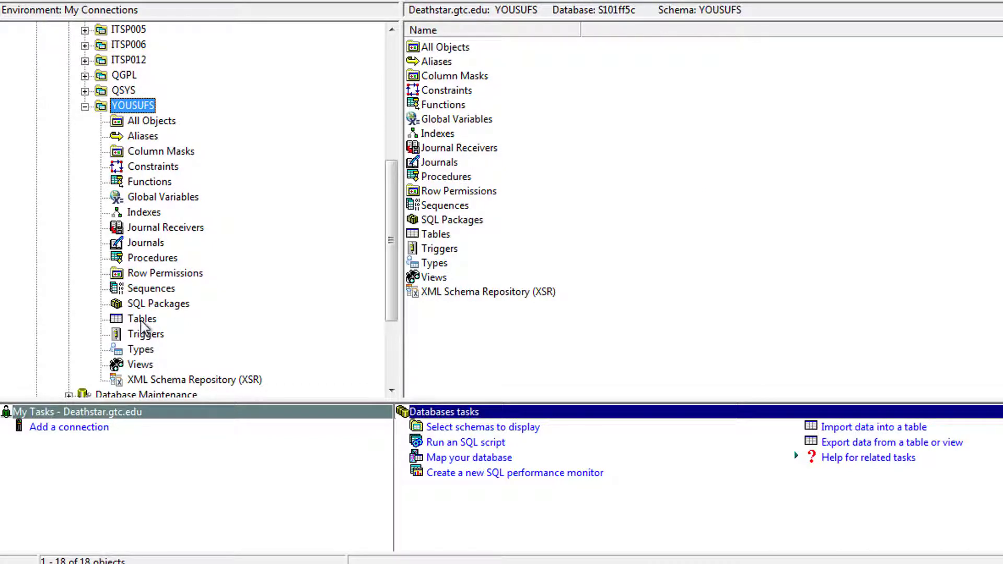
Open the YOUSUFS schema's Tables folder
click(141, 319)
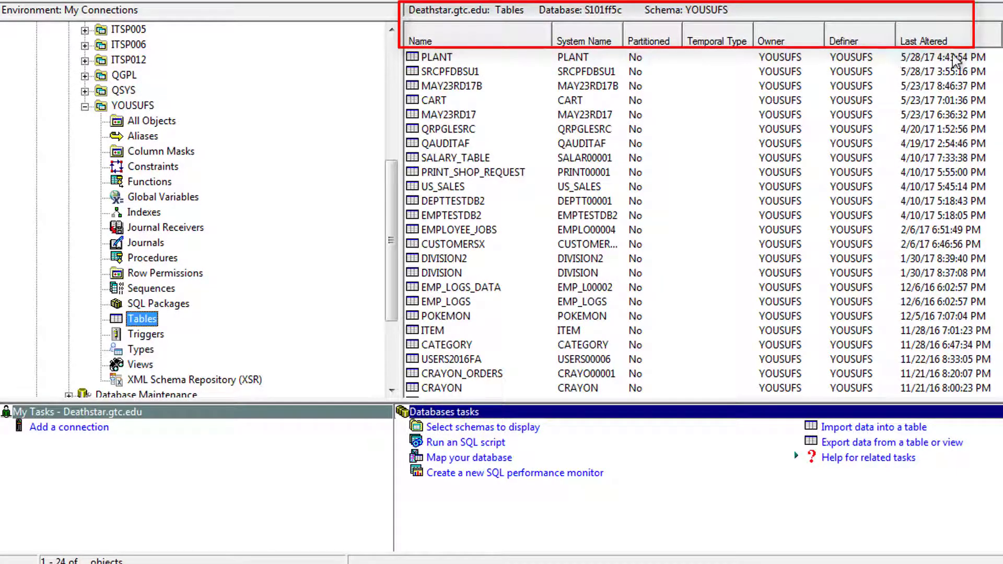
Open the PLANT table's Description and review its General details
click(437, 57)
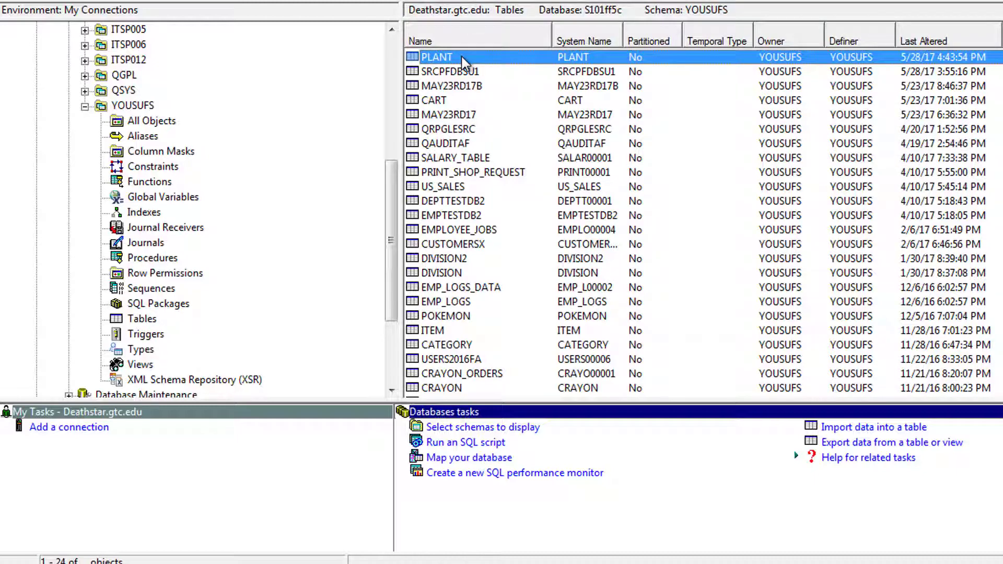
right_click(437, 57)
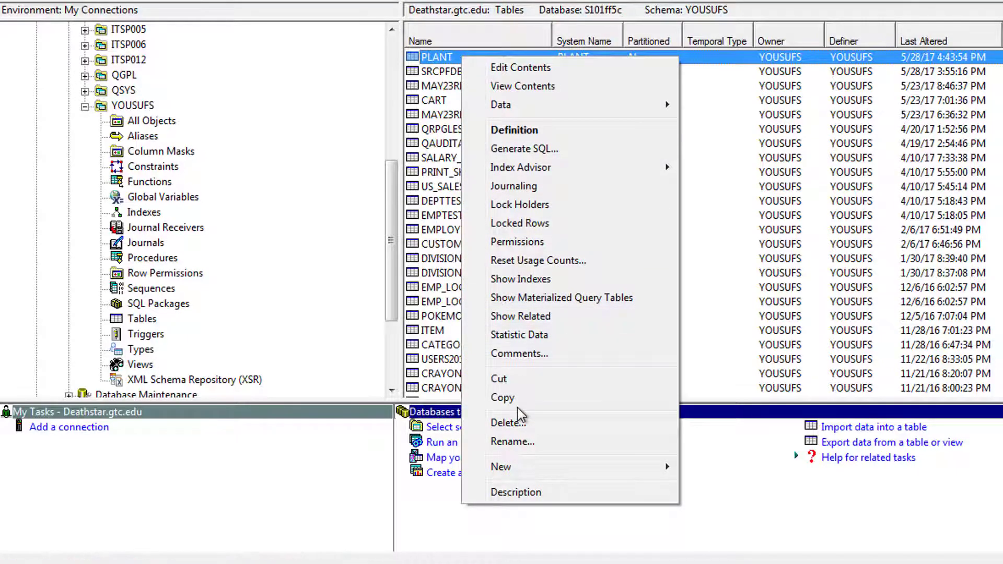
mouse_move(516, 492)
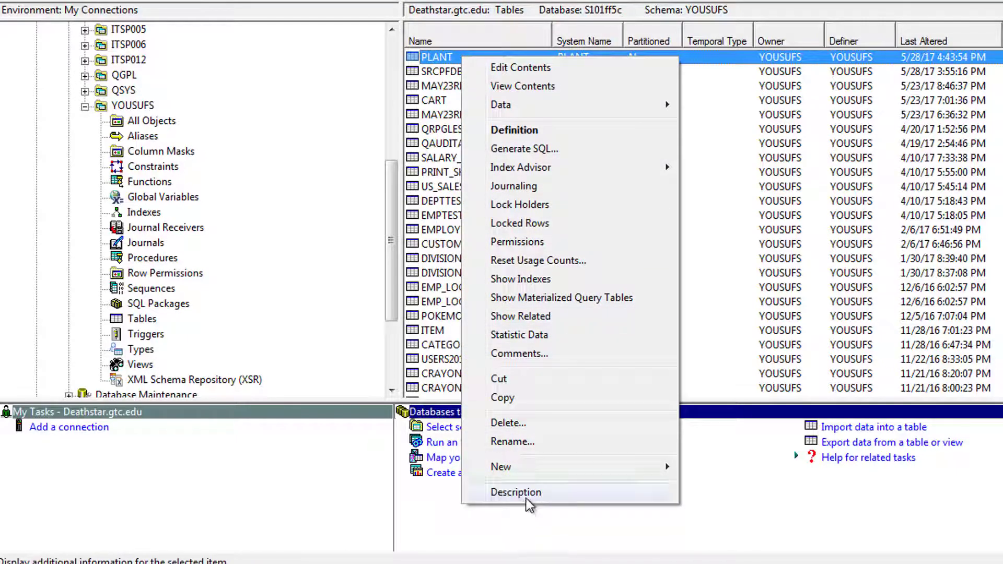
click(516, 492)
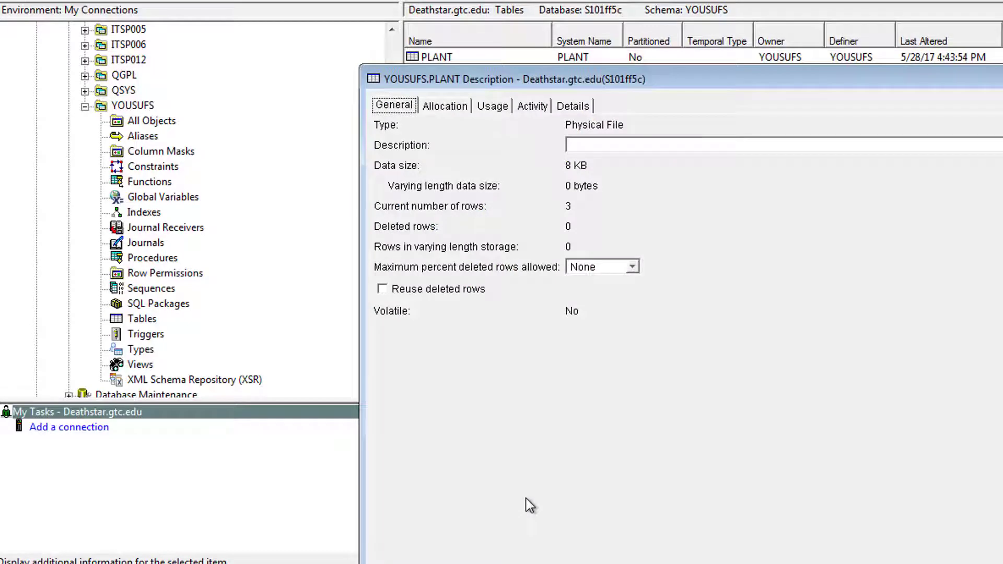
mouse_move(539, 179)
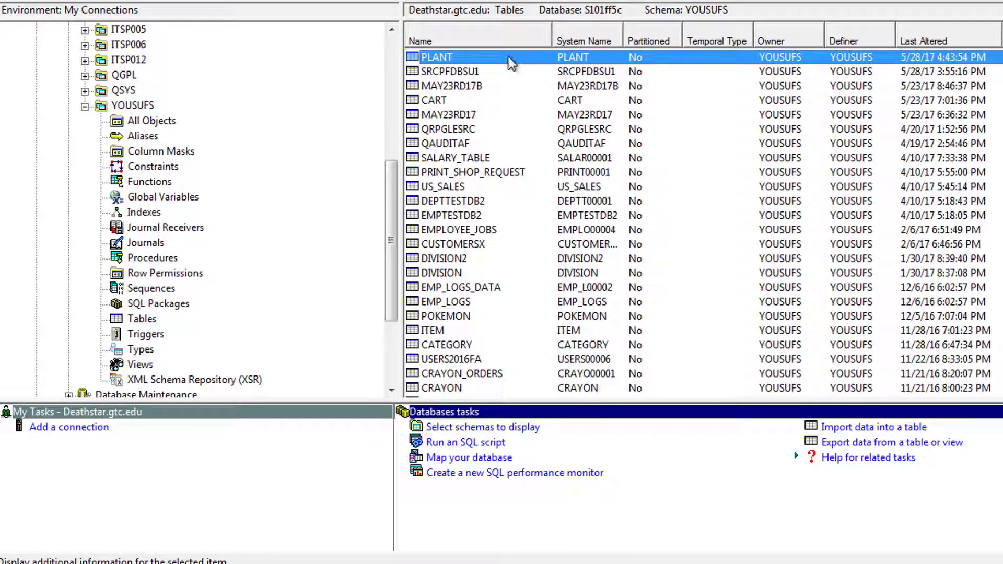
right_click(437, 57)
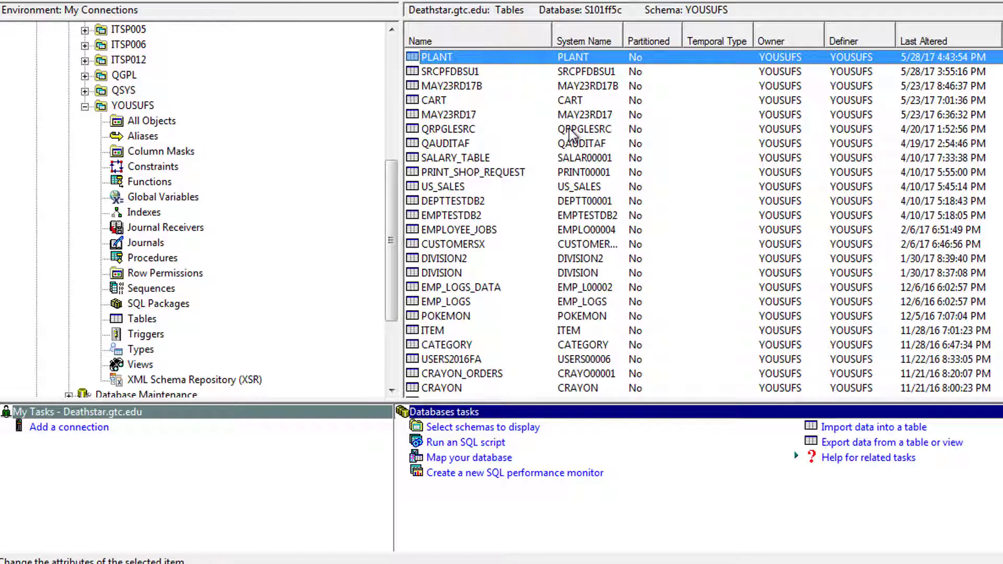
double_click(436, 56)
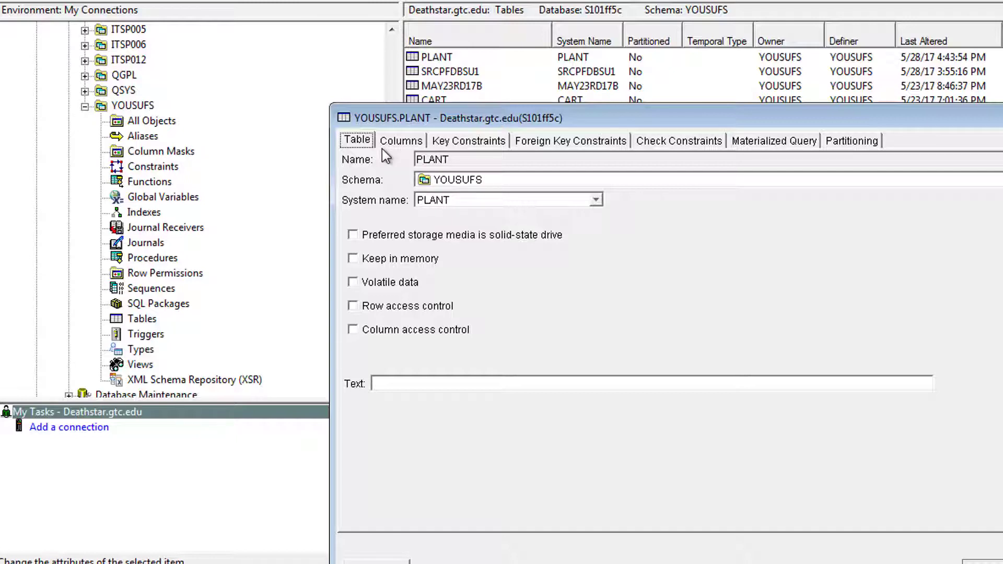
click(400, 140)
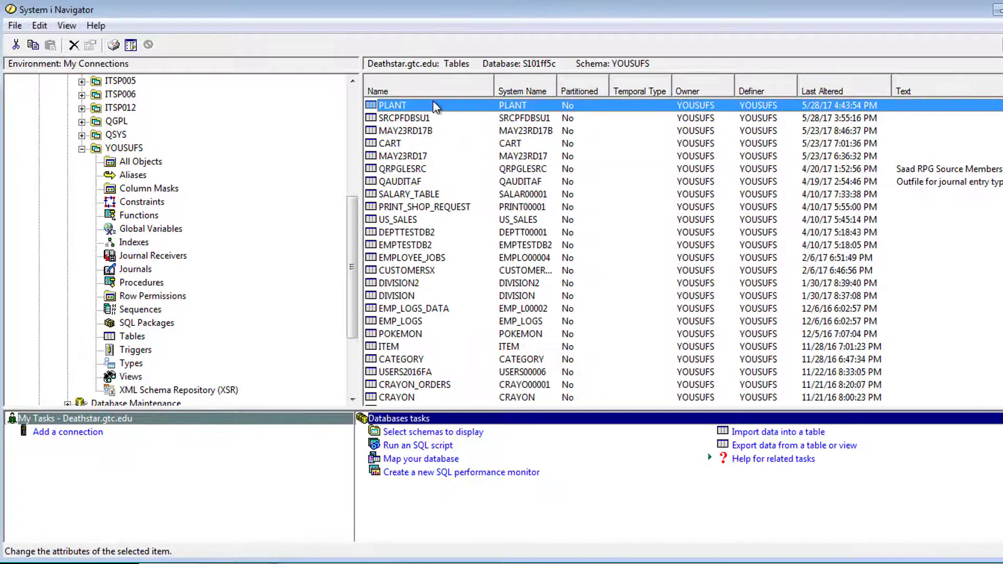
right_click(392, 105)
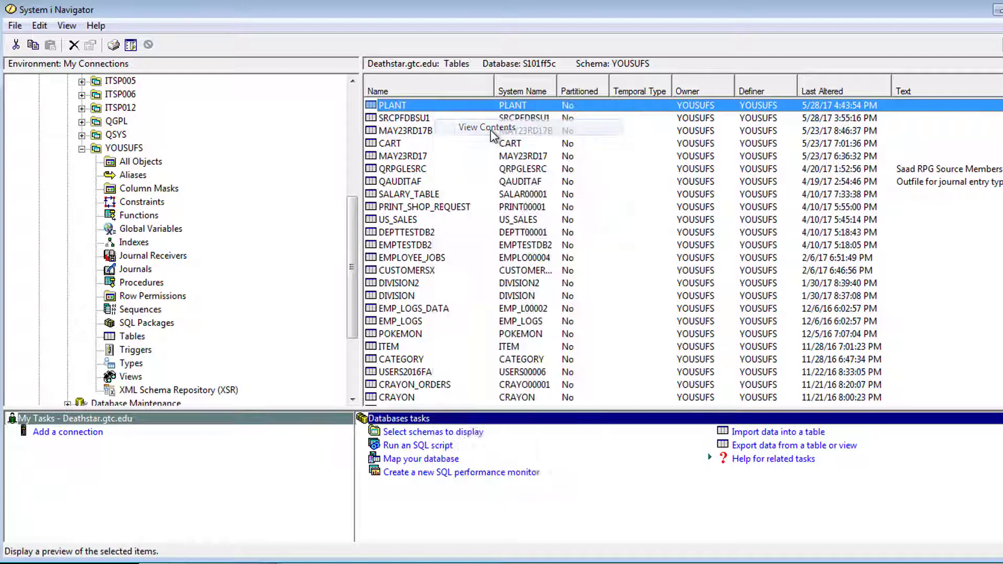
click(487, 127)
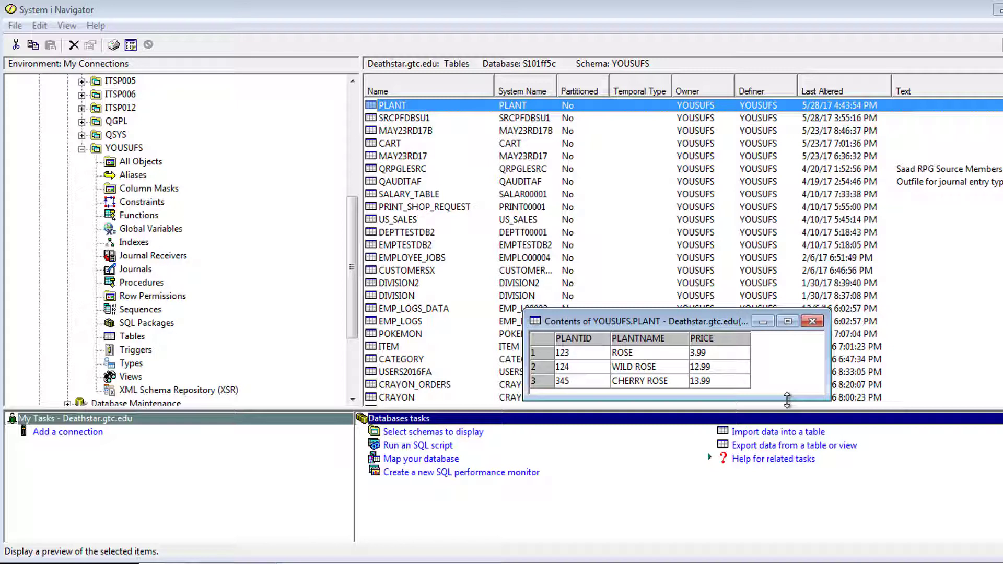
mouse_move(815, 339)
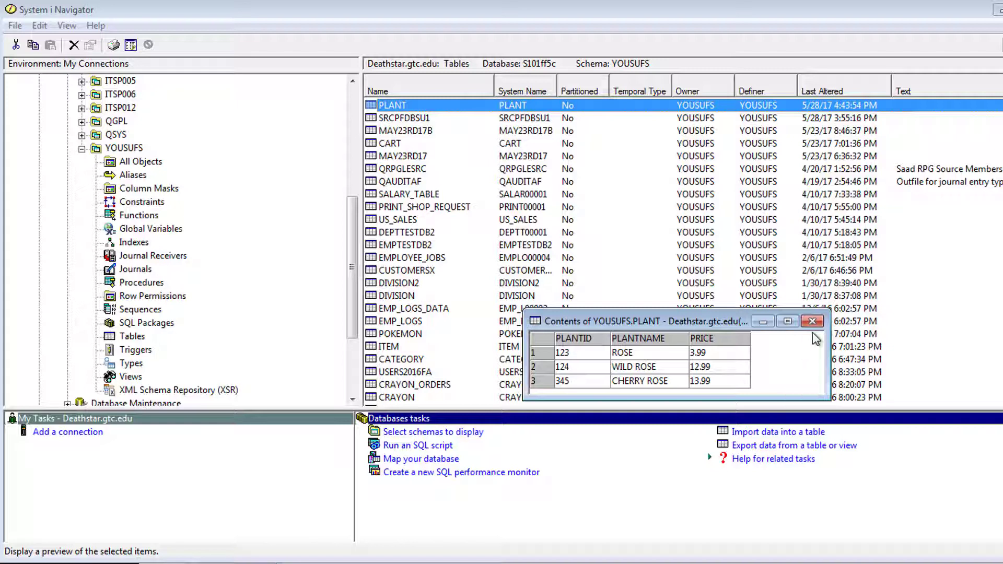
click(812, 321)
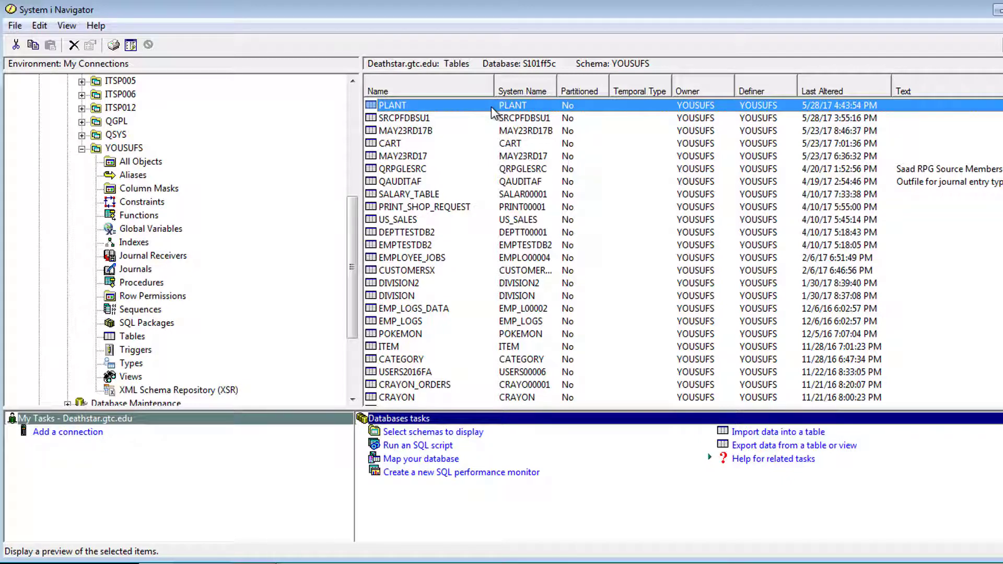
Open PLANT with Edit Contents and bring up the Rows menu
right_click(392, 105)
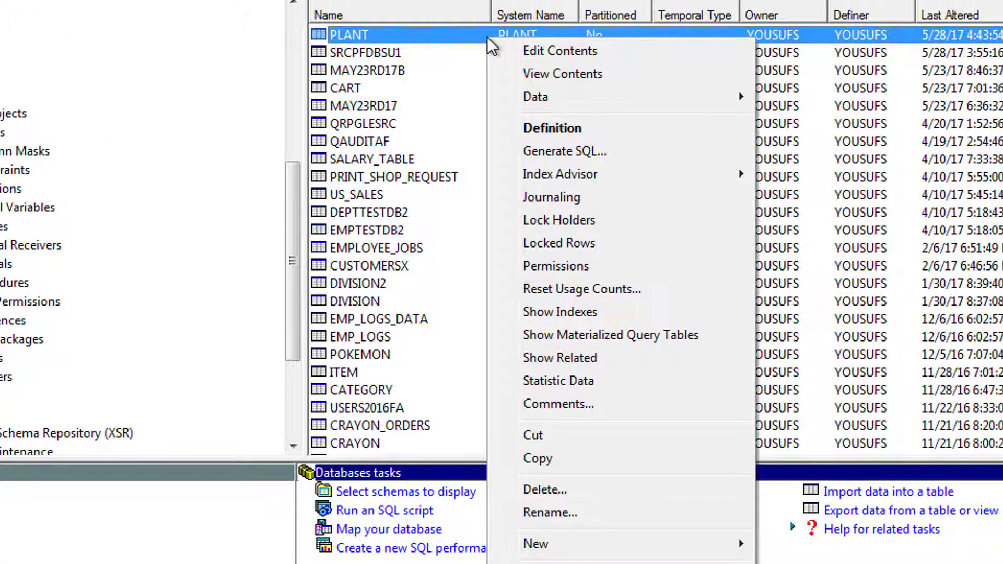
mouse_move(560, 51)
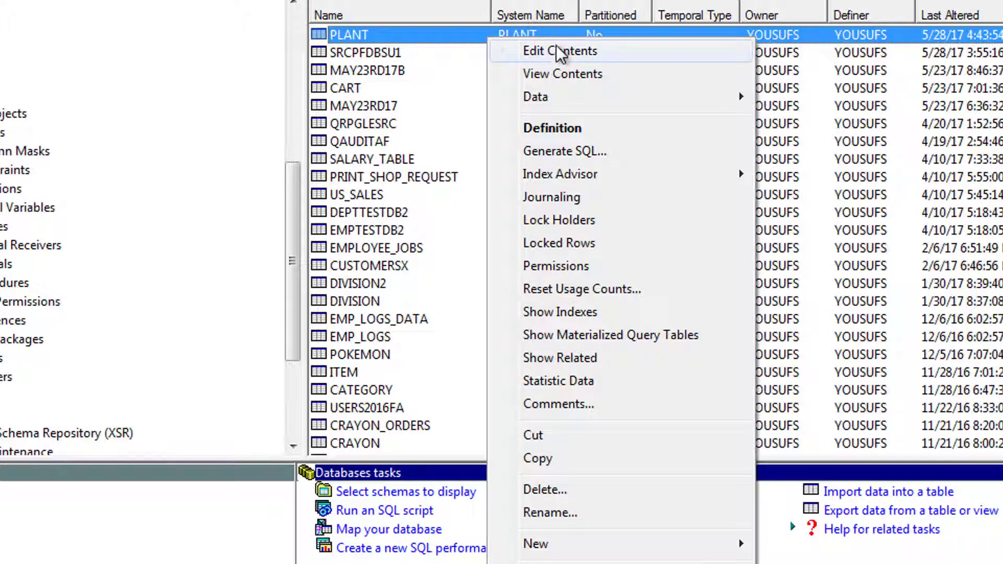
click(559, 50)
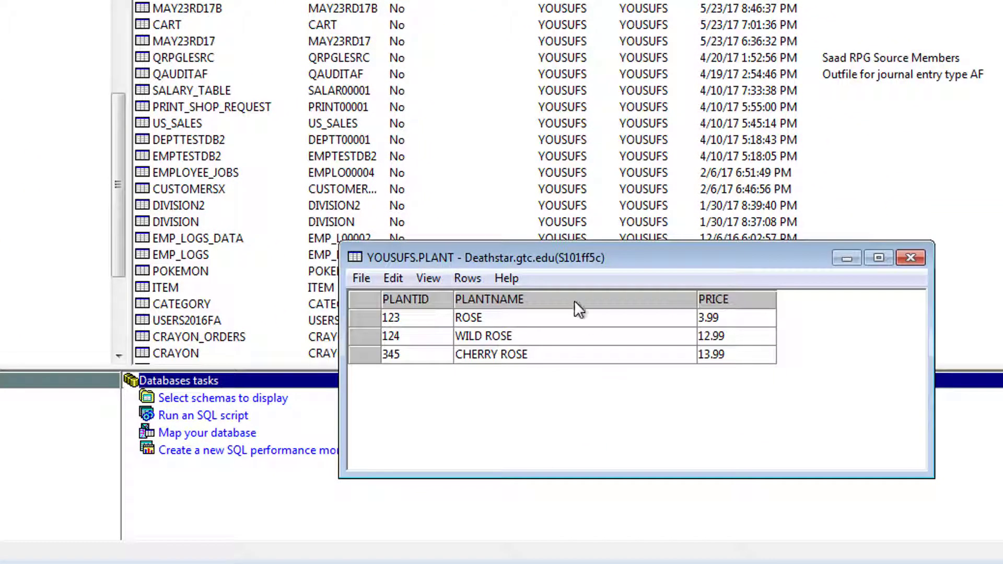
click(467, 277)
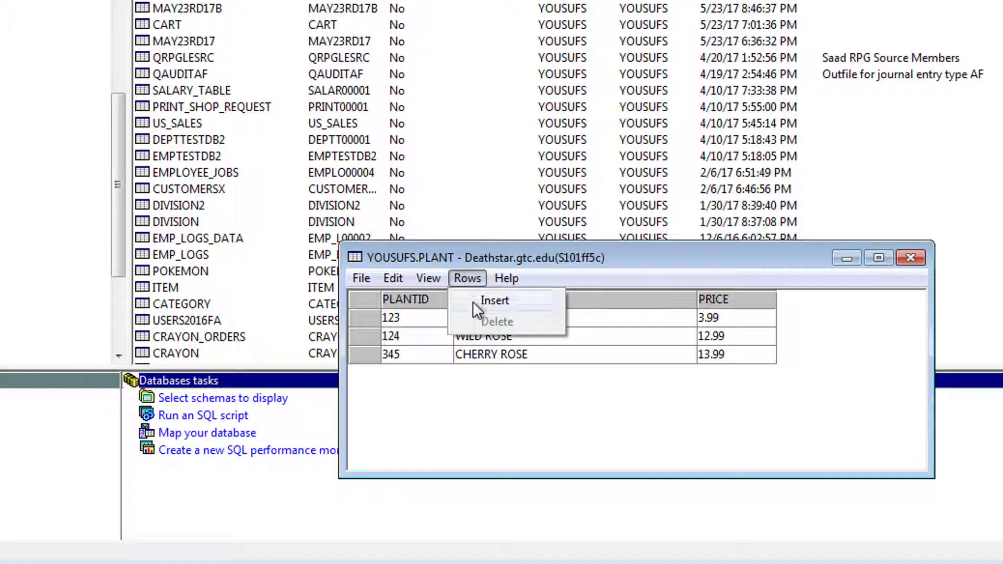
Insert a new PLANT row 657, JASMINE, 3.56, retyping the name
click(493, 300)
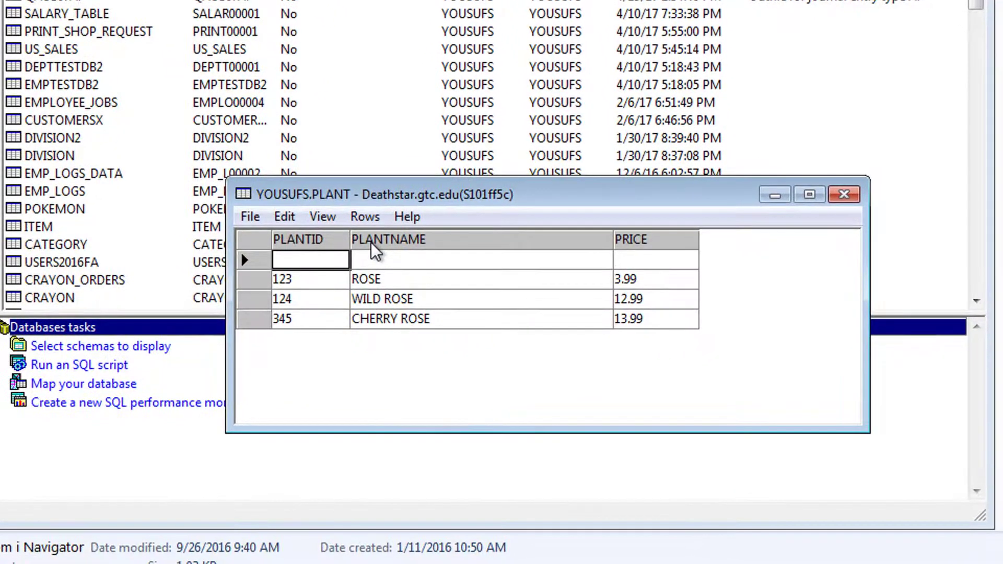
text(657)
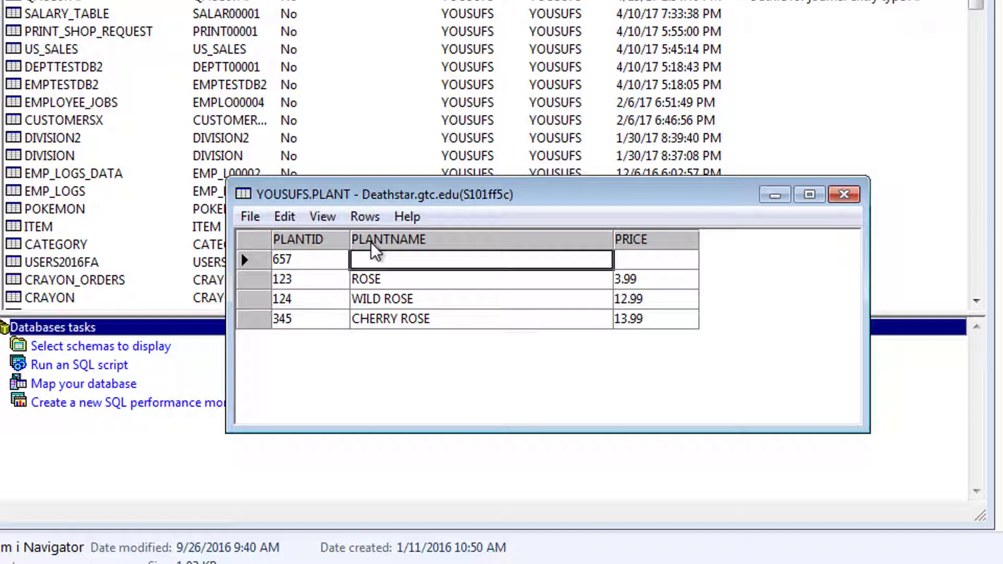
text(Jasmine)
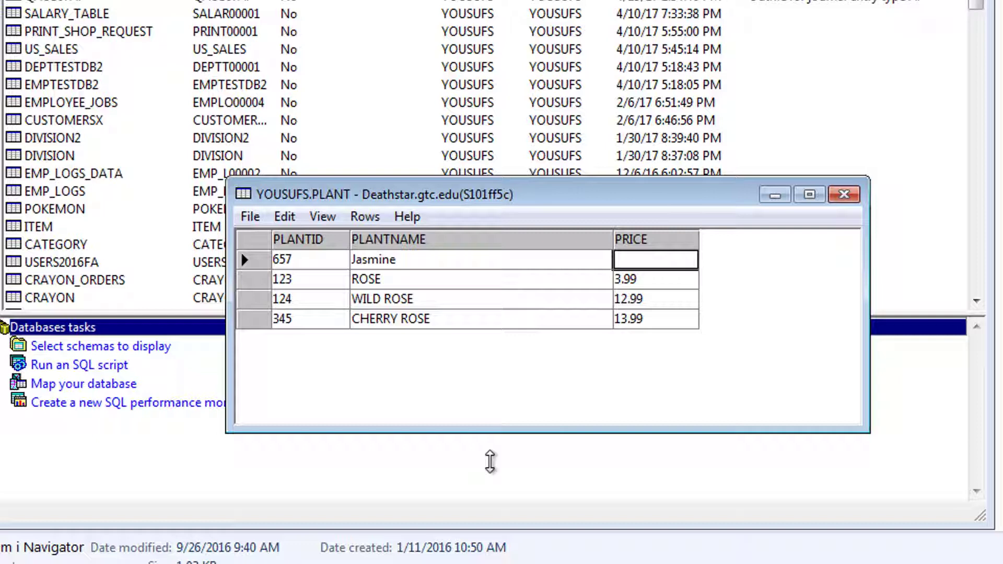
text(3.56)
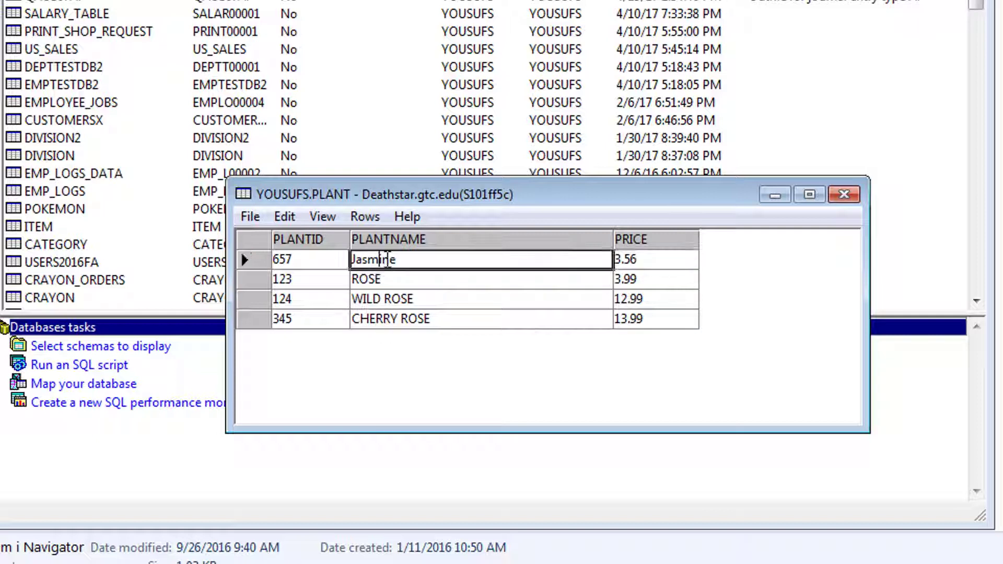
double_click(373, 259)
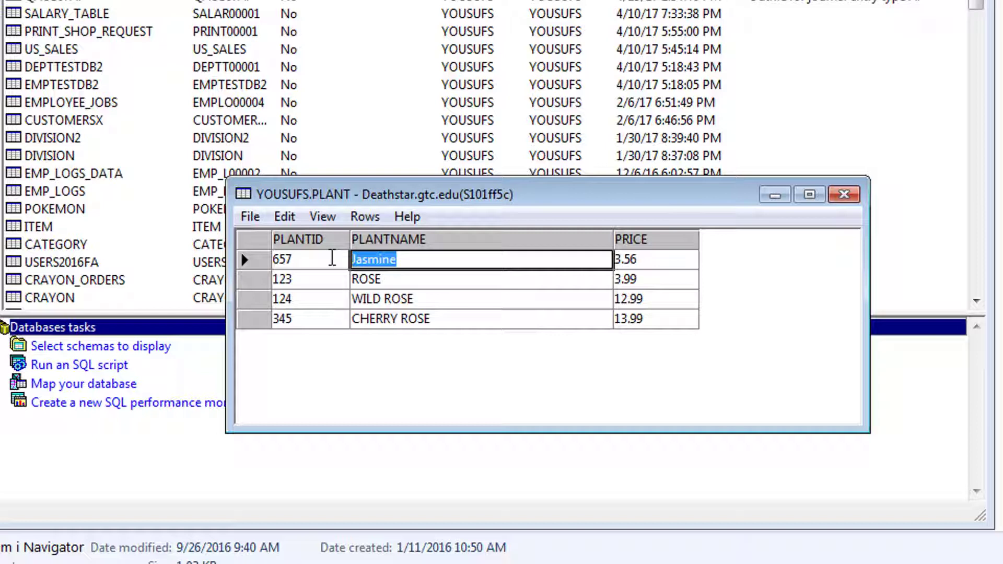
text(jas)
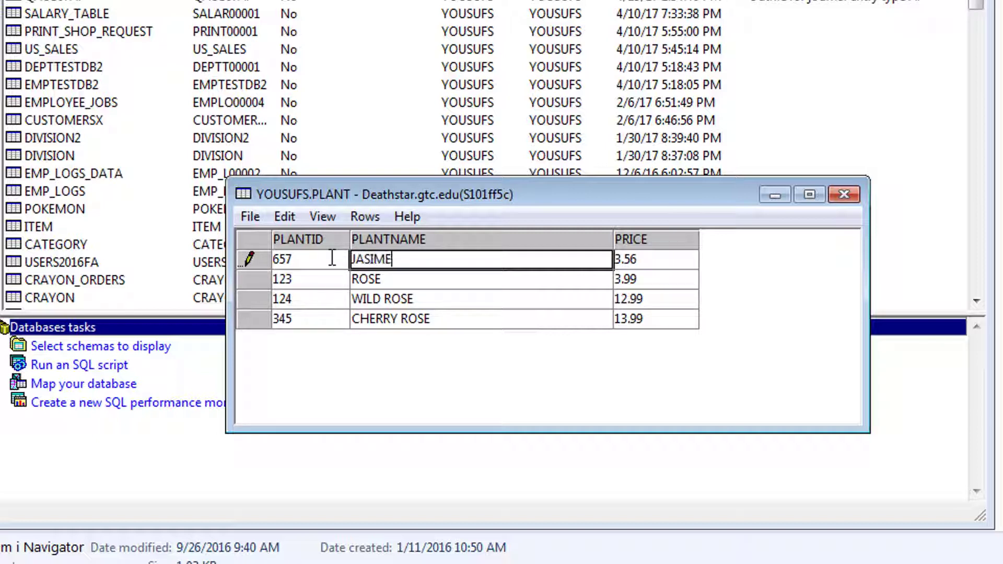
key(BackSpace)
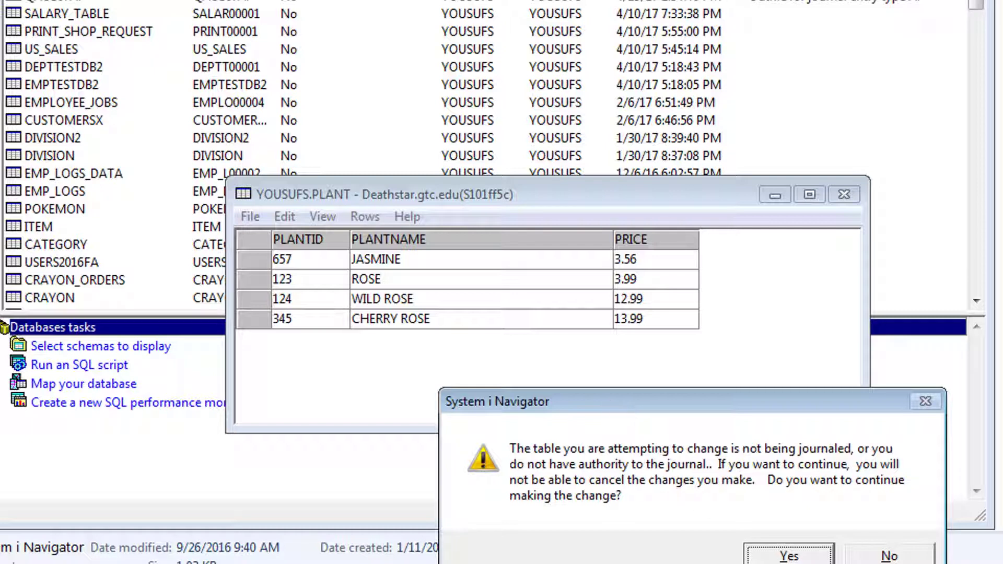
Answer Yes to the unjournaled-change warning to save the JASMINE row
click(789, 554)
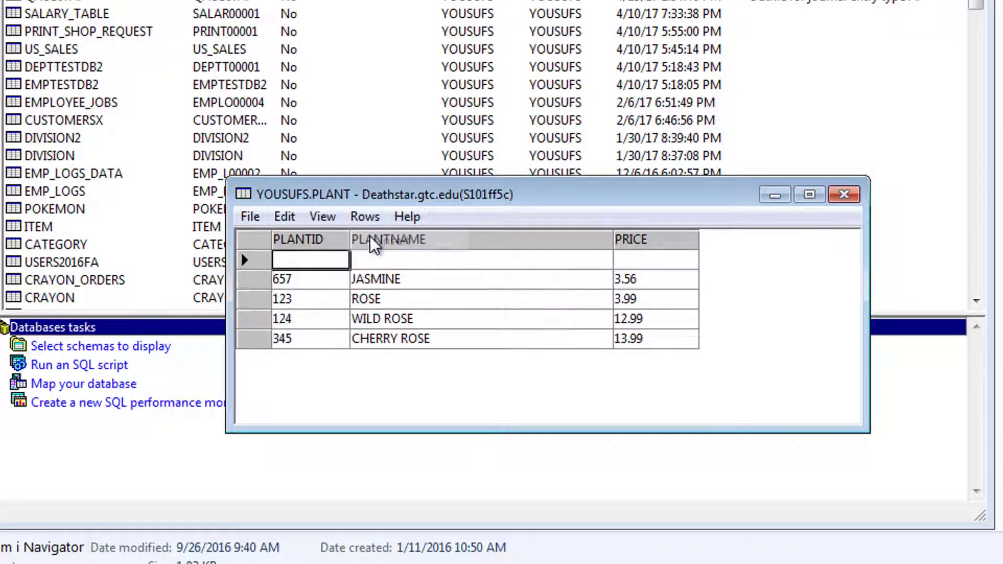
Fill the blank row with 647, WILD JASMINE, 3.66
text(647)
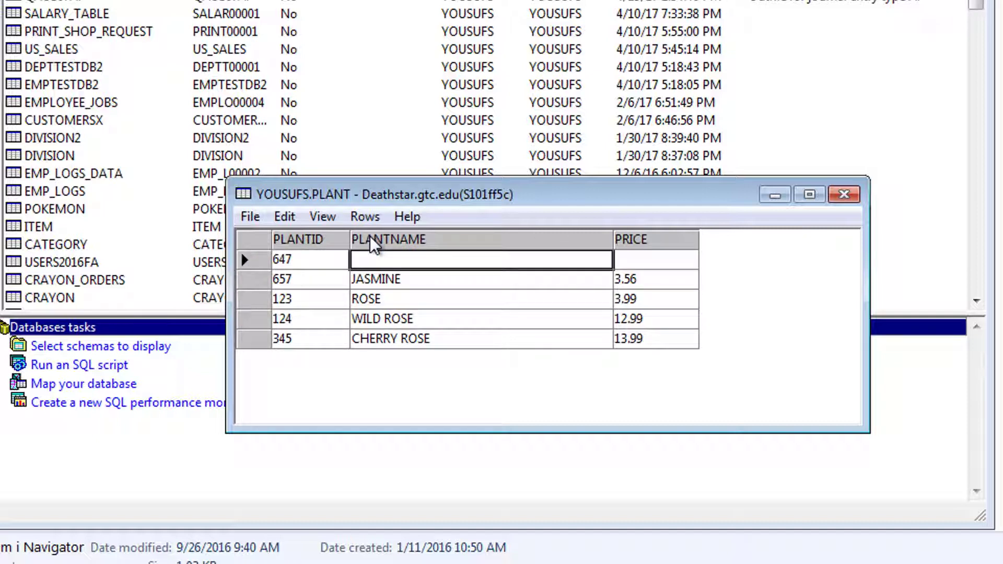
text(WILD JASMINE)
click(655, 260)
text(3.66)
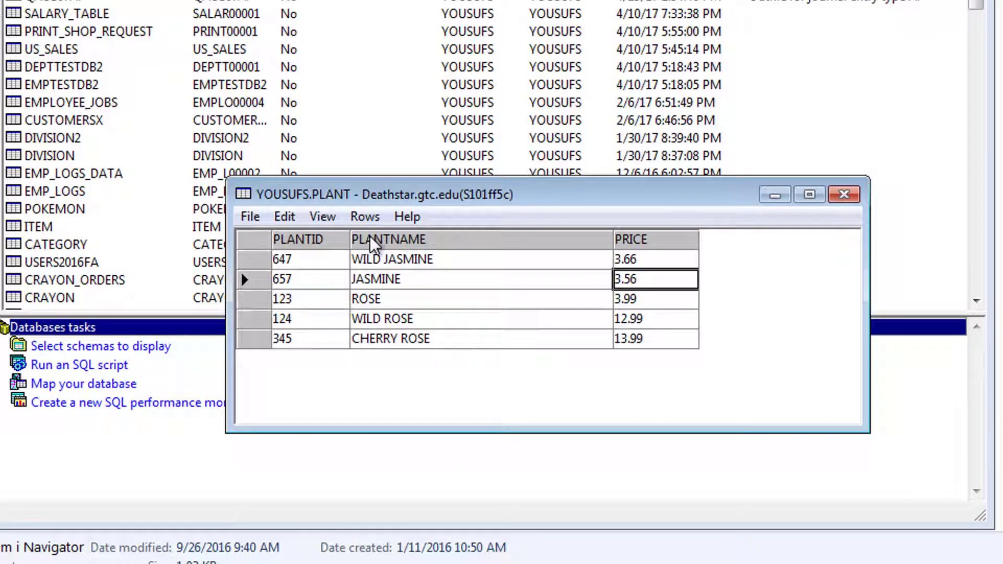
mouse_move(259, 267)
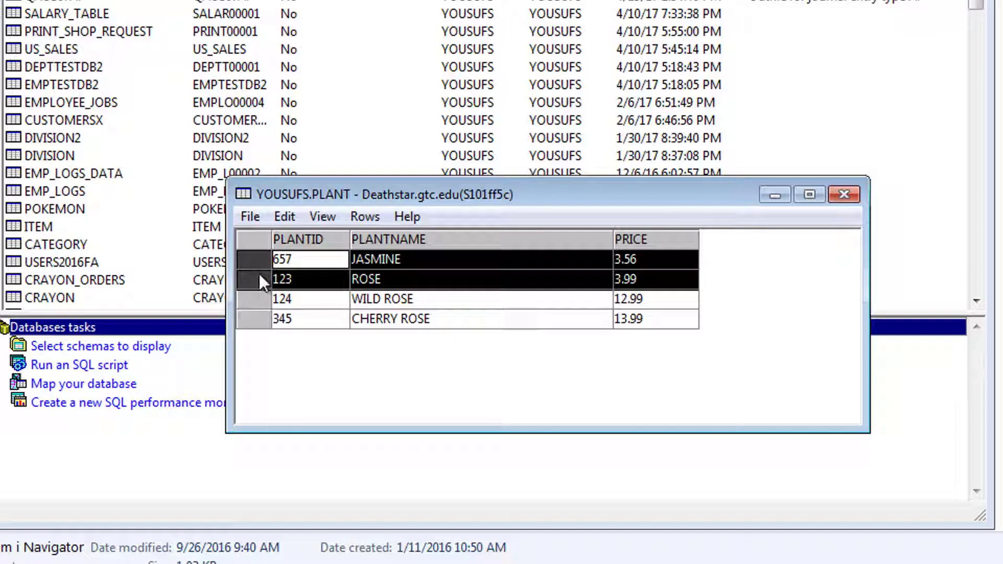
Select the JASMINE and ROSE rows and delete them via the Rows menu
click(364, 216)
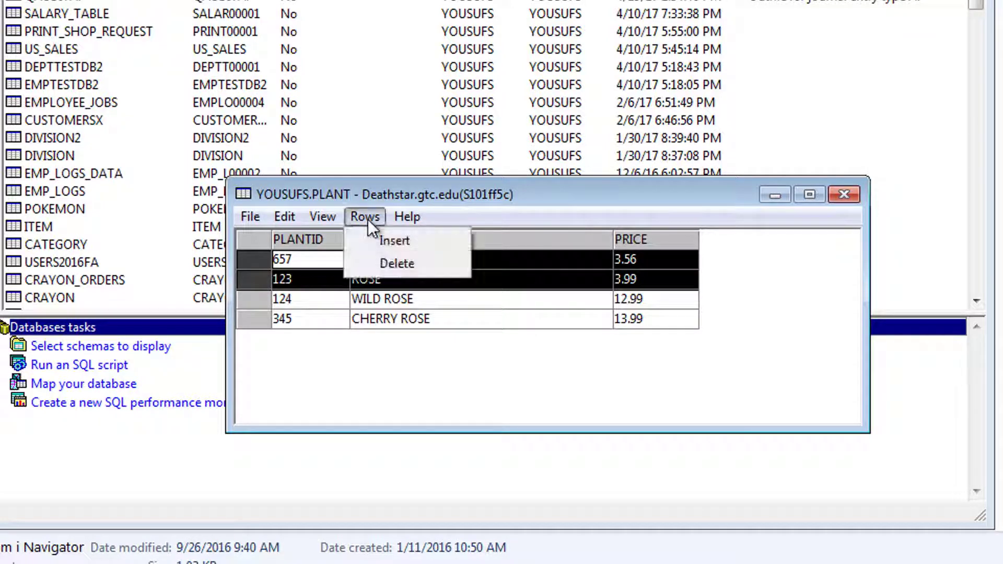
click(397, 263)
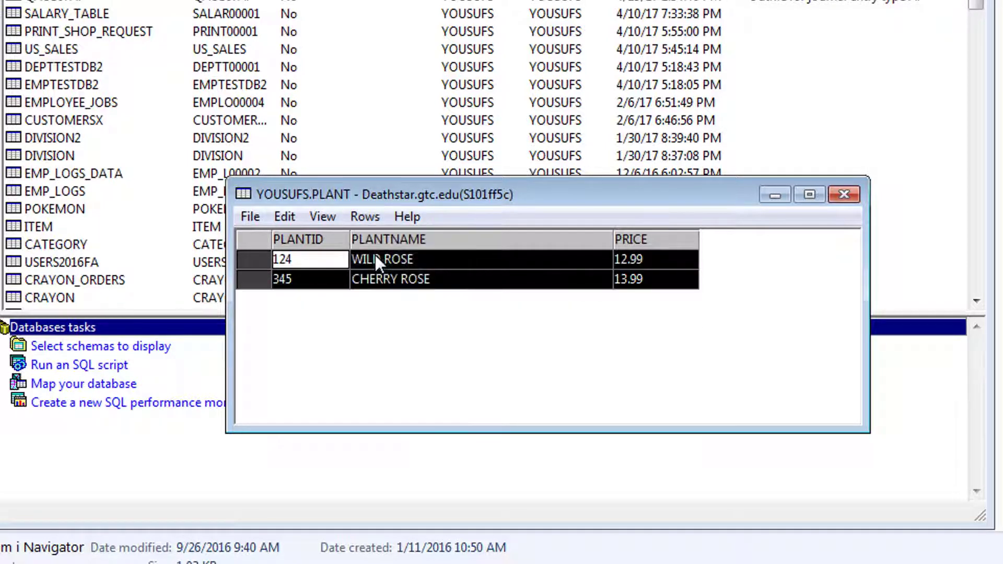